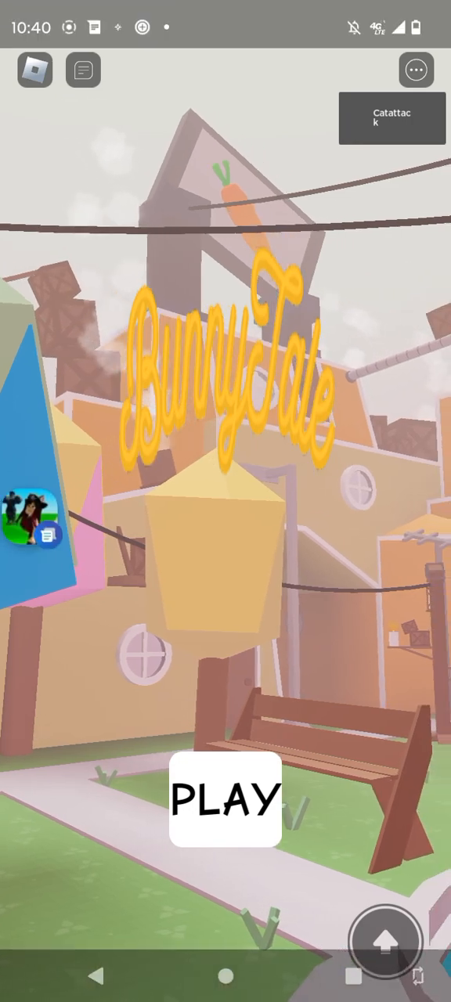
Step: Launch BunnyTale from the lobby with PLAY and wait for King Bunny's 'Greetings!' dialog
click(222, 806)
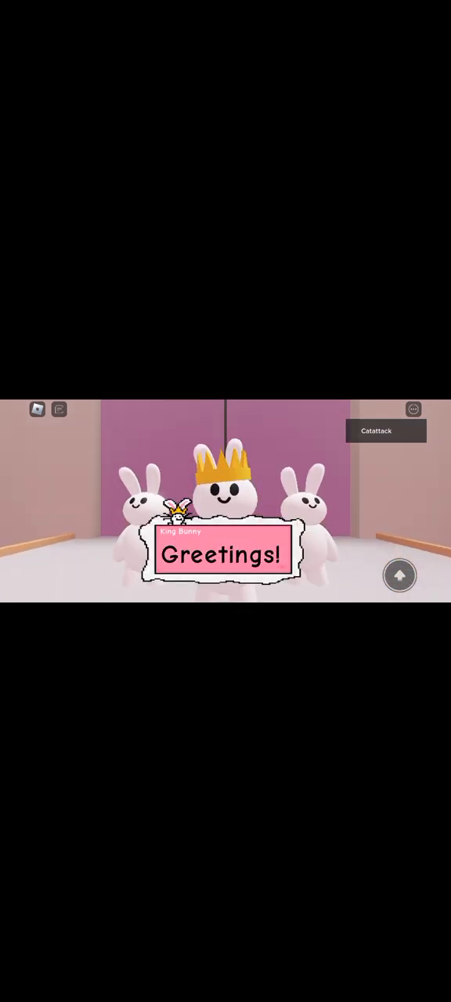